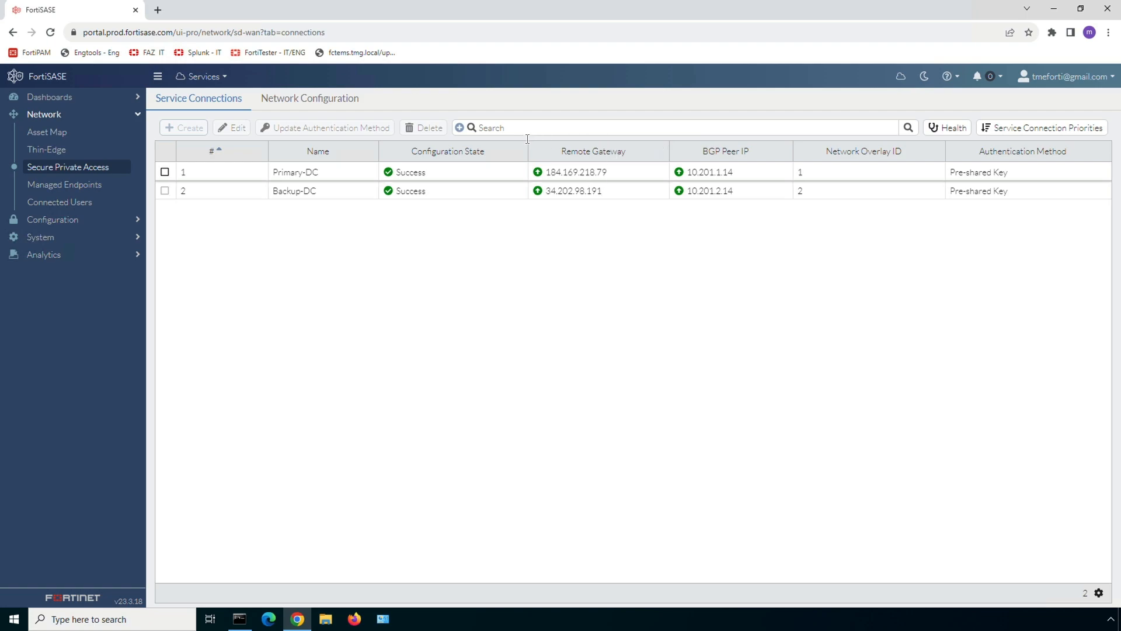
Show the network configuration: Hub Health and Priority with health check IP 172.31.2.54
left_click(310, 99)
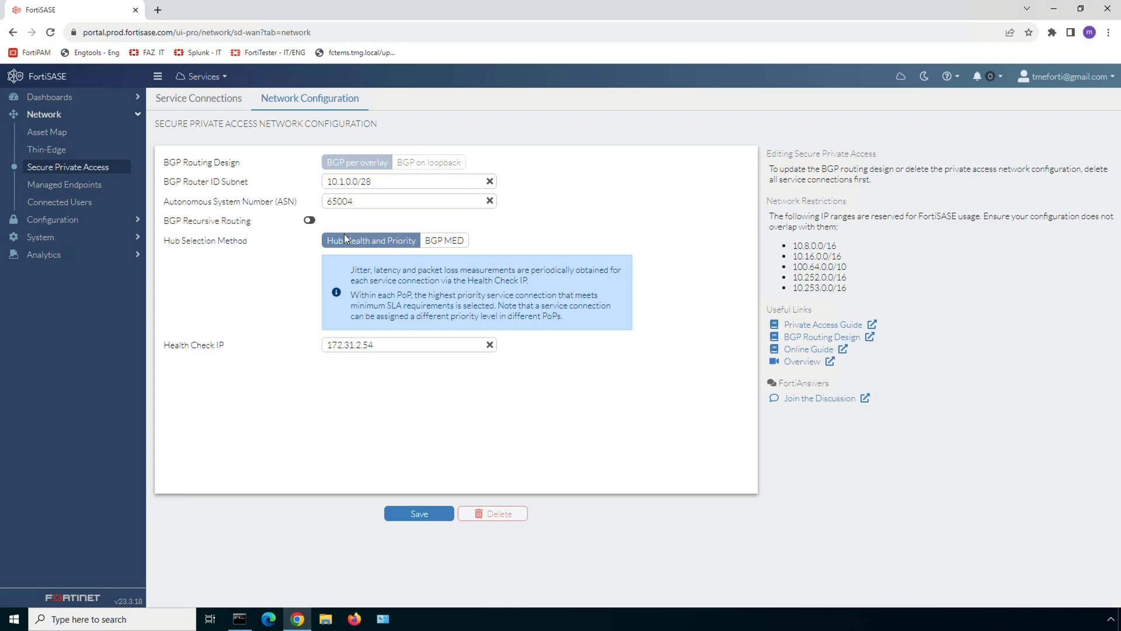
mouse_move(366, 250)
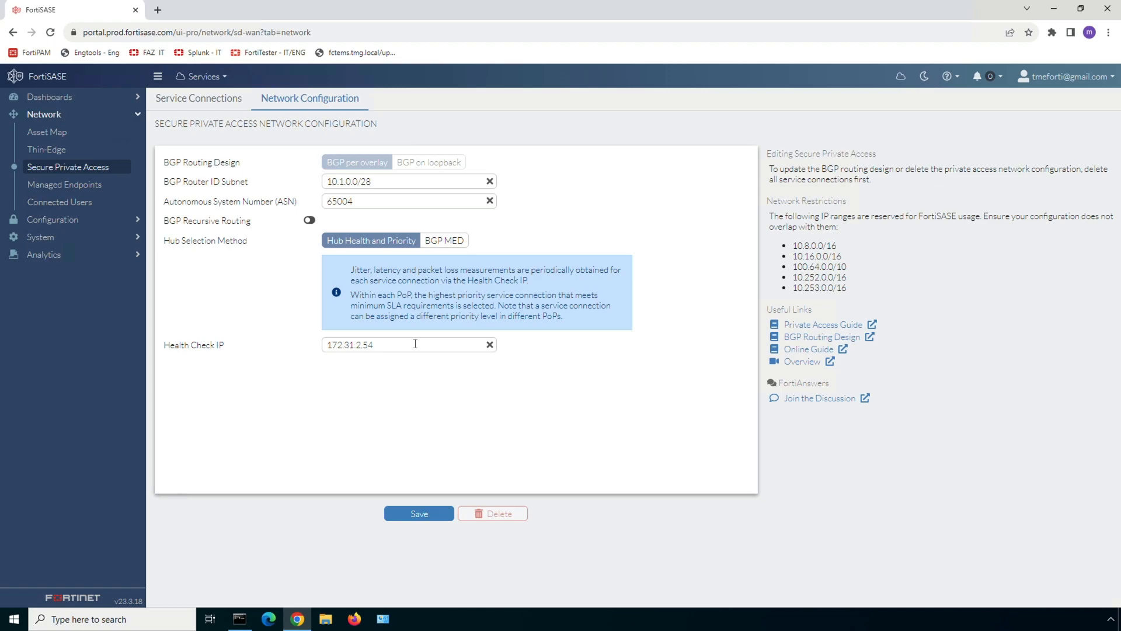
mouse_move(227, 115)
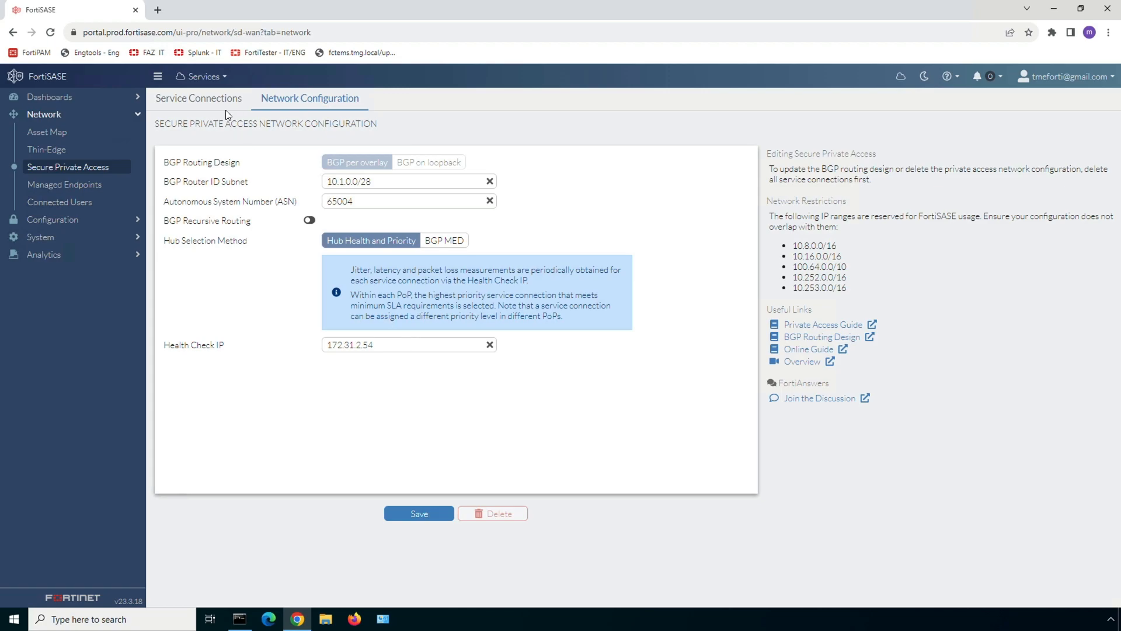
Check Ashburn - Virginia - USA priorities (Primary-DC and Backup-DC at P1), closing without changes
left_click(198, 98)
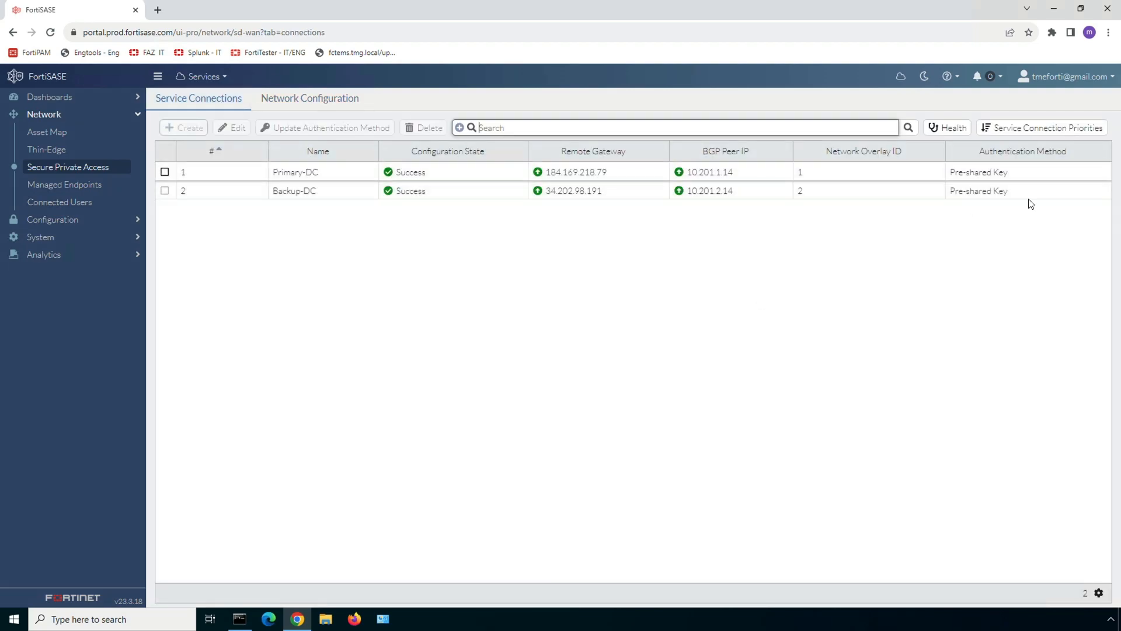
left_click(1046, 128)
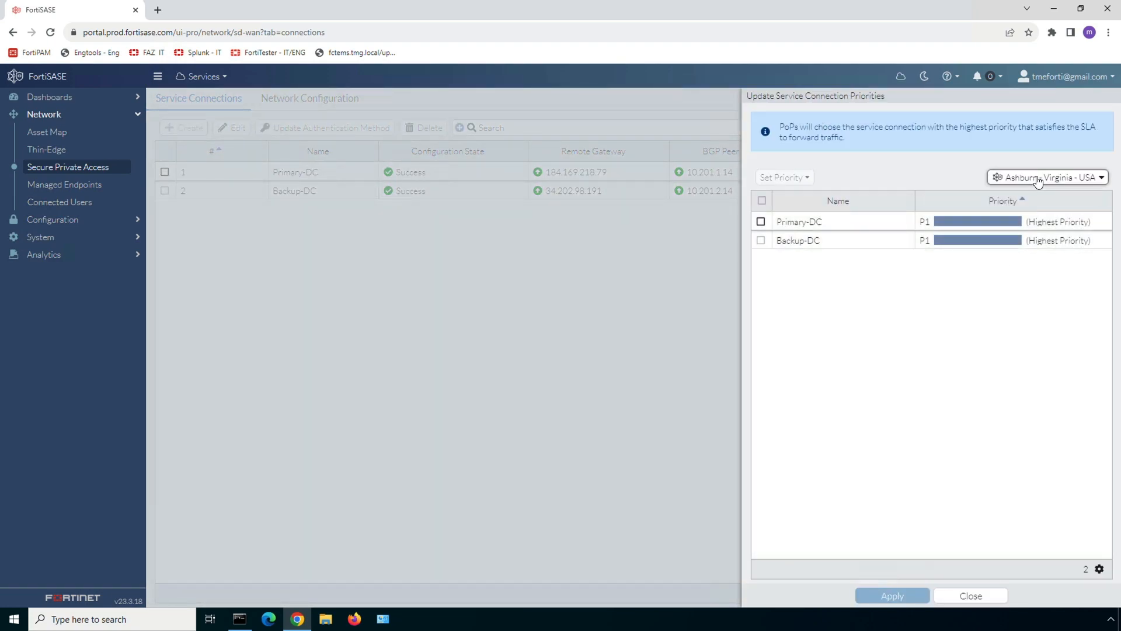
left_click(1048, 177)
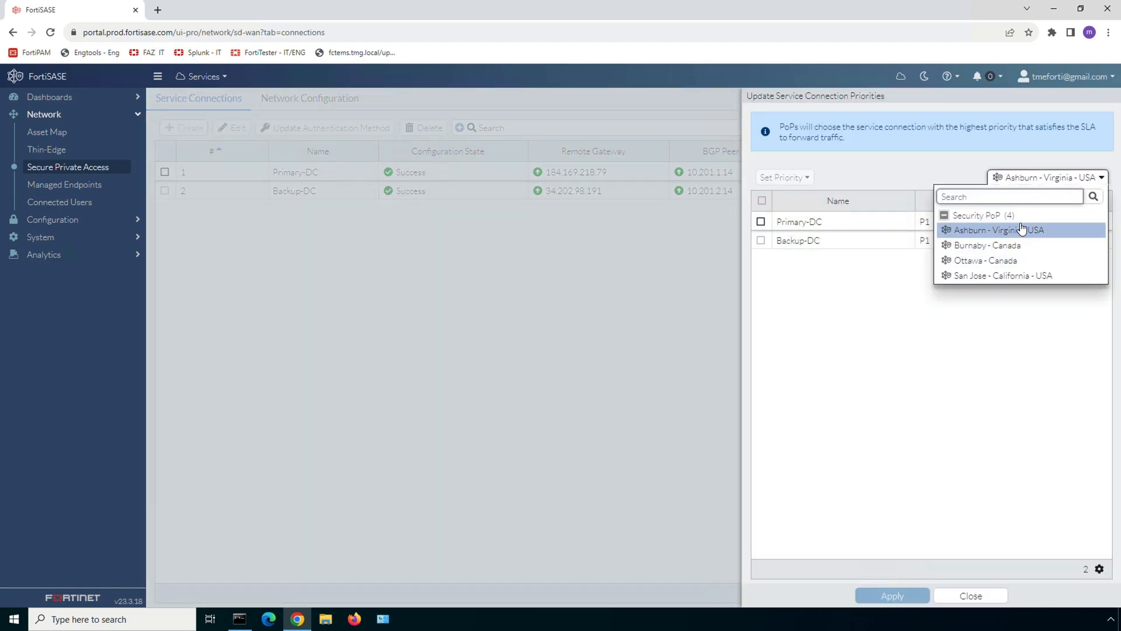
left_click(1005, 230)
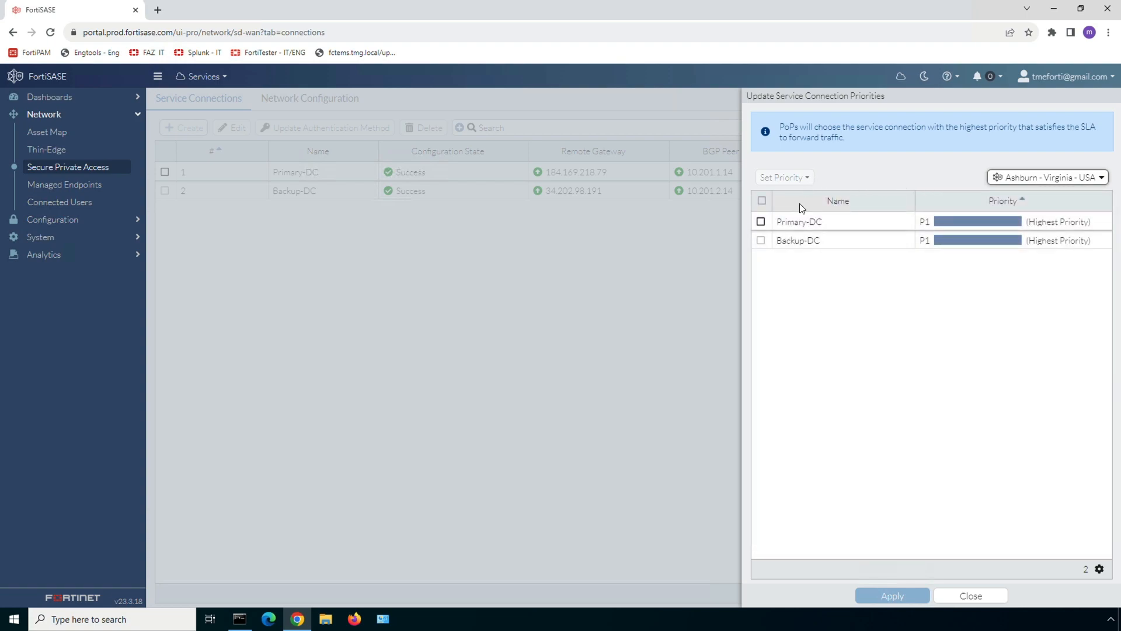
left_click(784, 176)
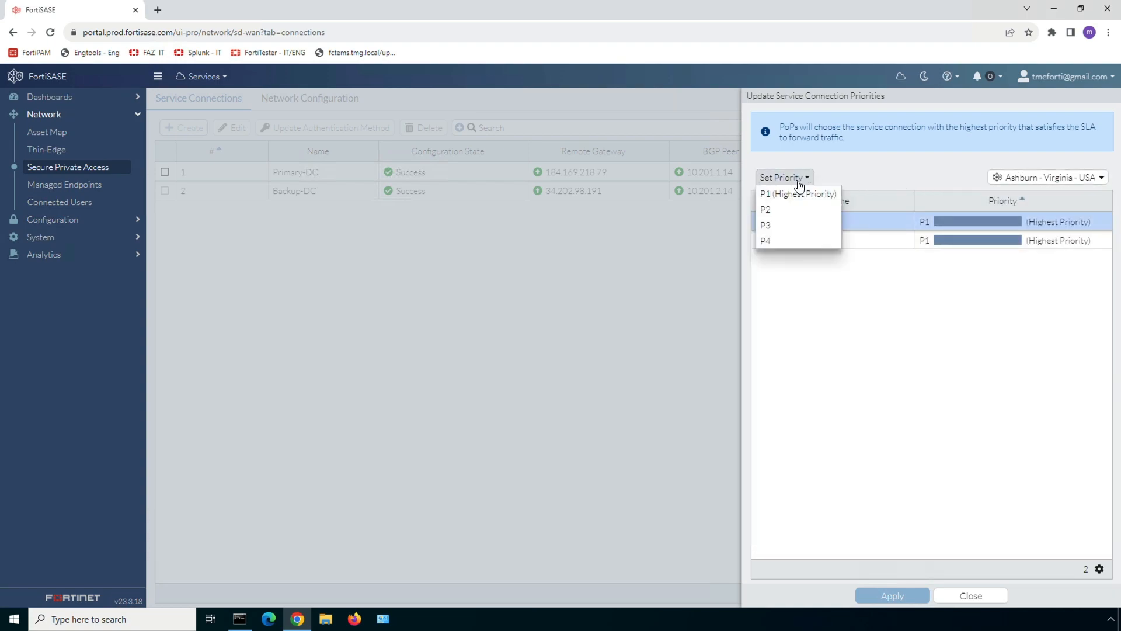
mouse_move(821, 259)
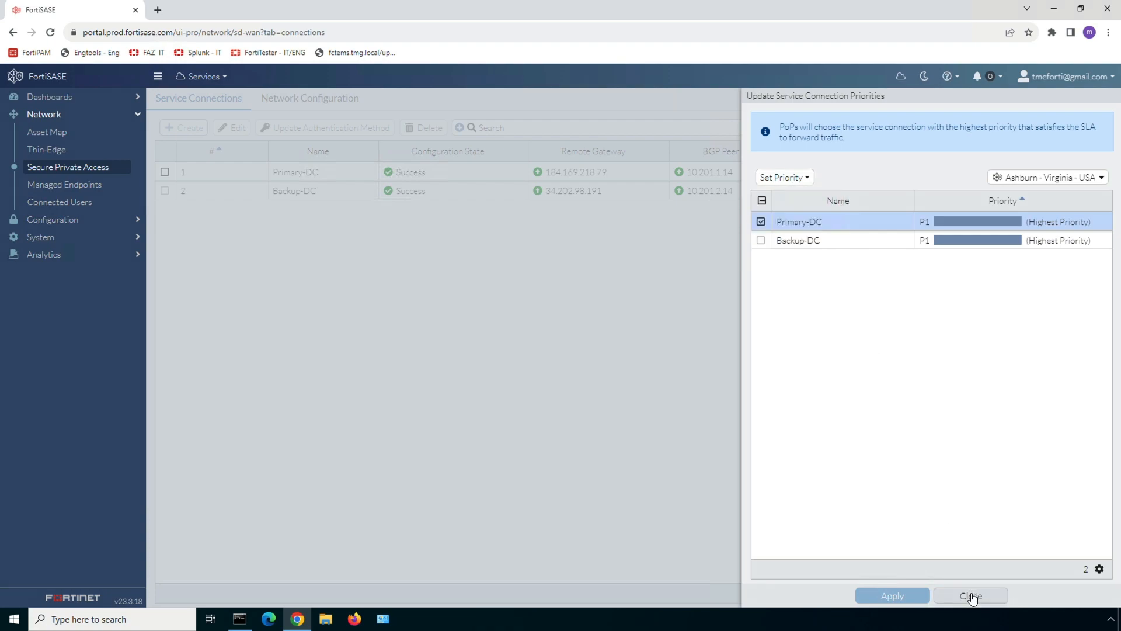
left_click(970, 595)
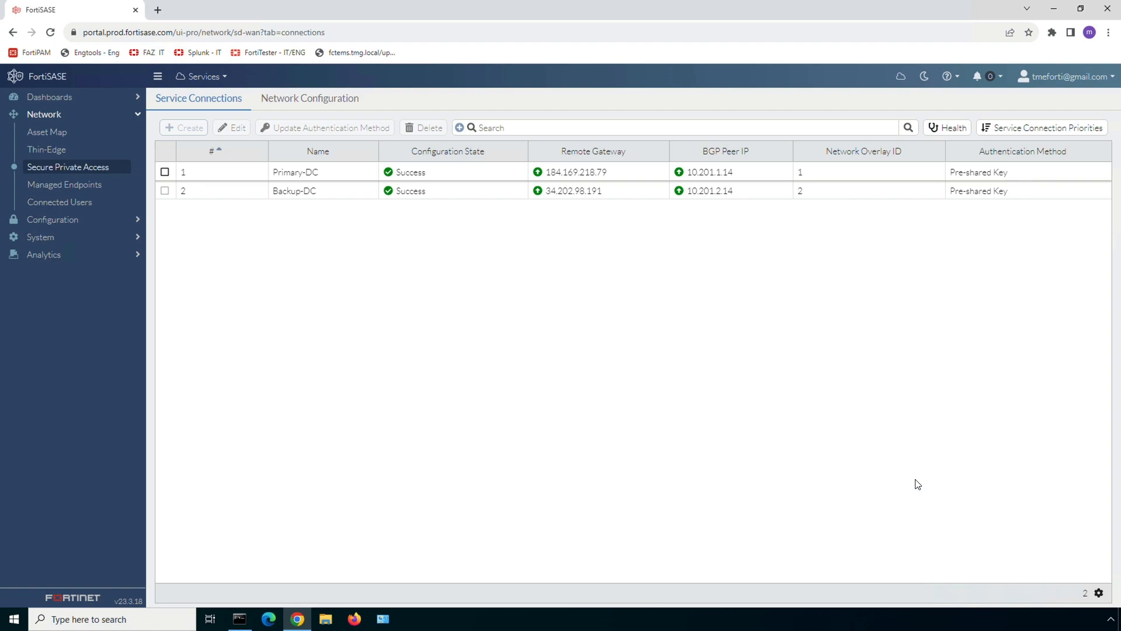
mouse_move(942, 133)
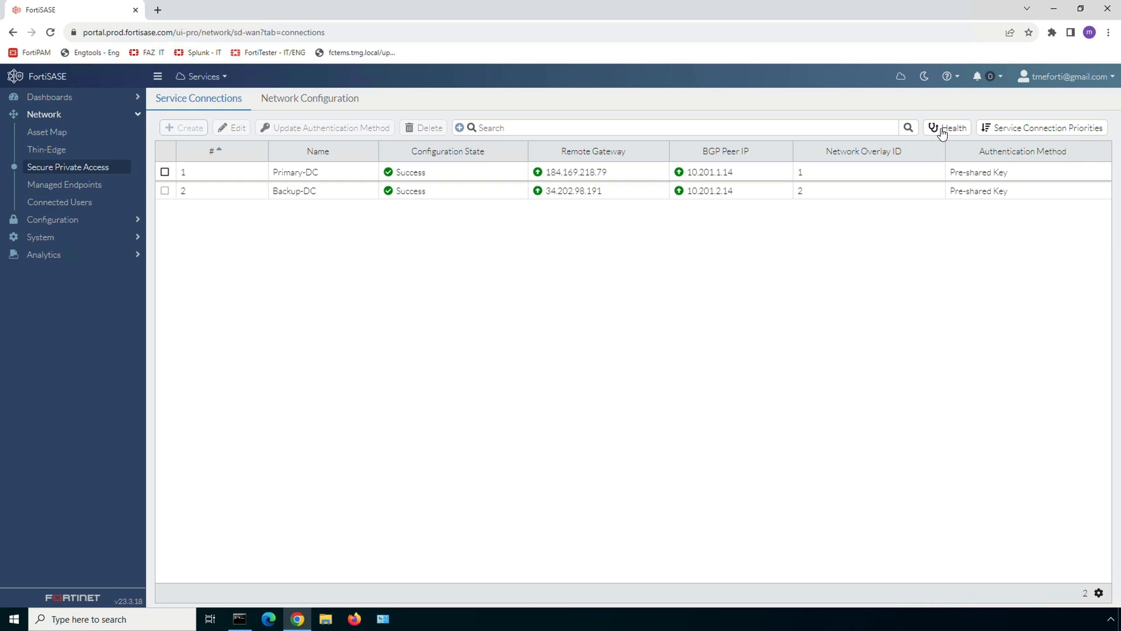
left_click(950, 127)
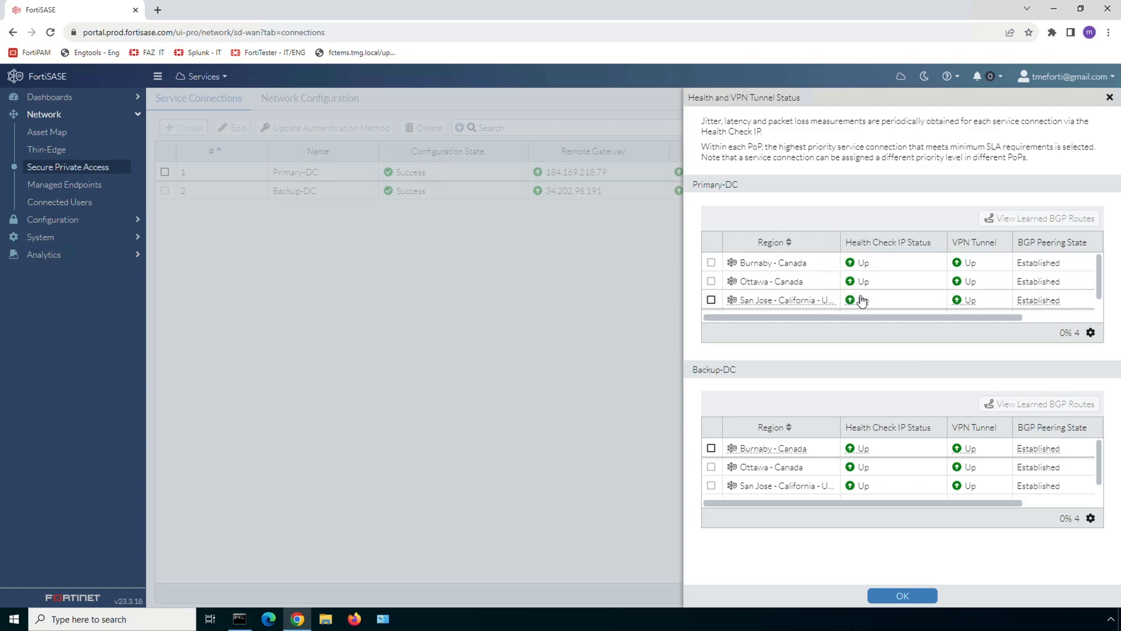
mouse_move(857, 300)
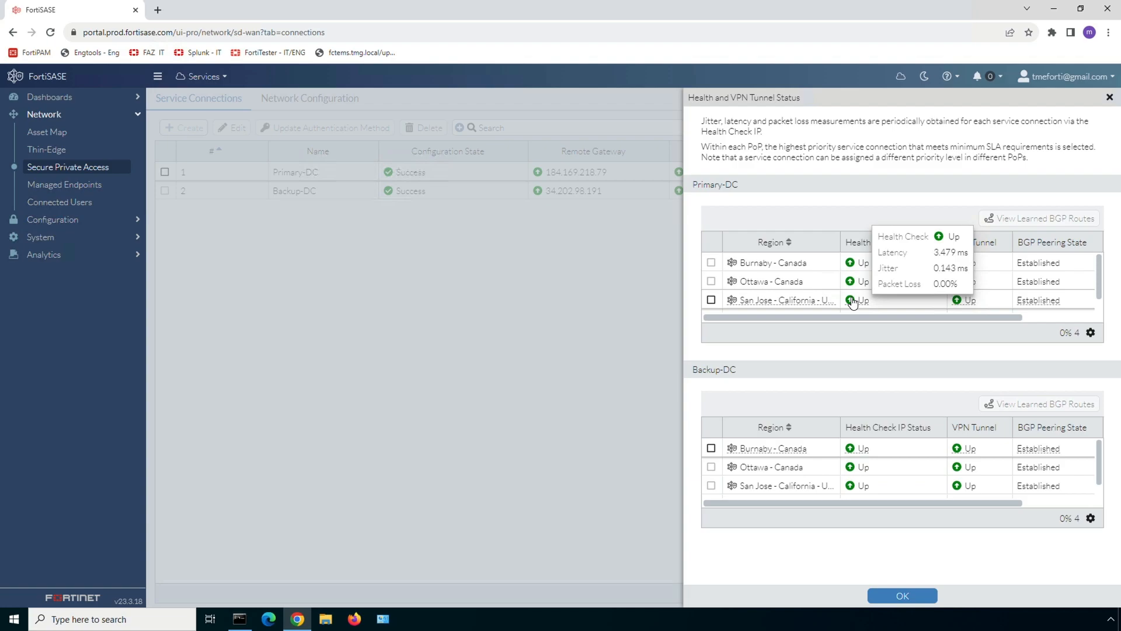
mouse_move(842, 331)
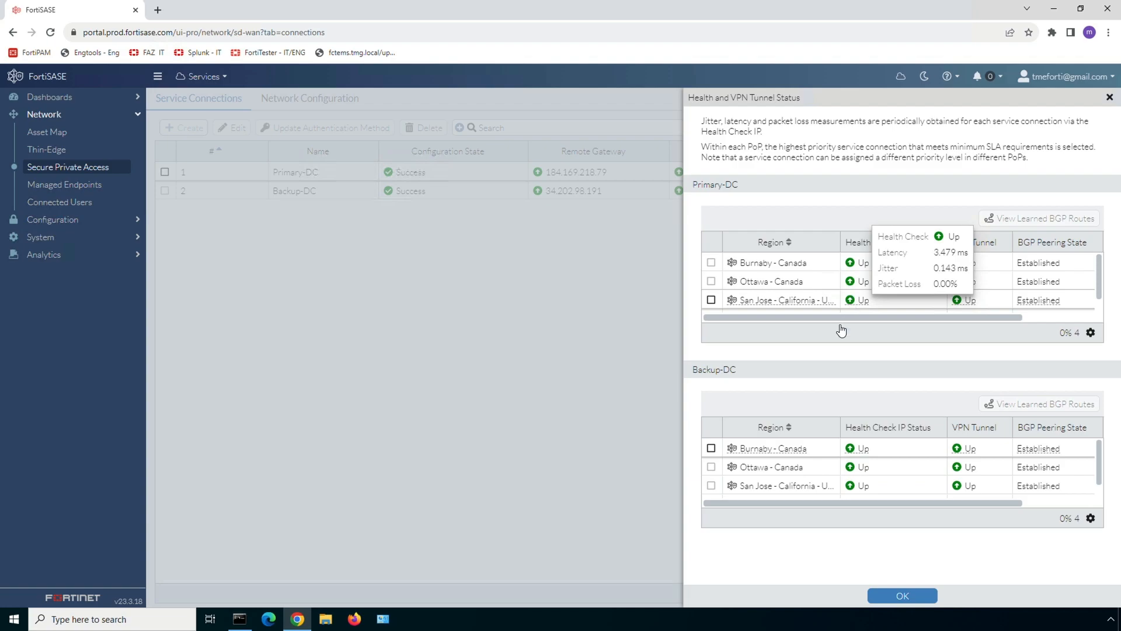
mouse_move(851, 487)
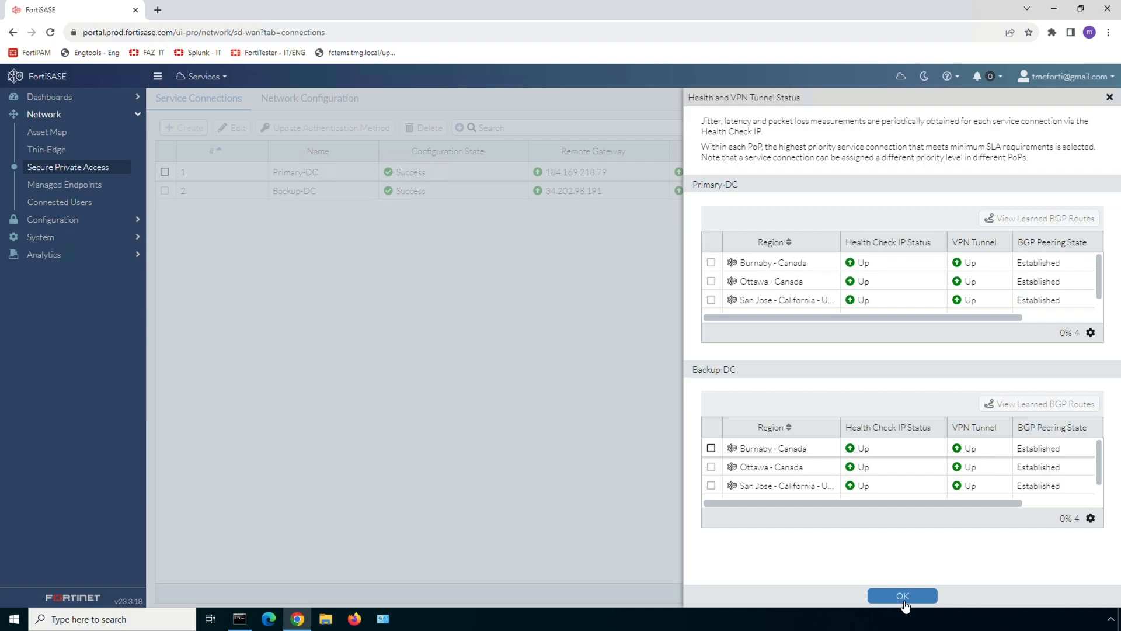
left_click(902, 596)
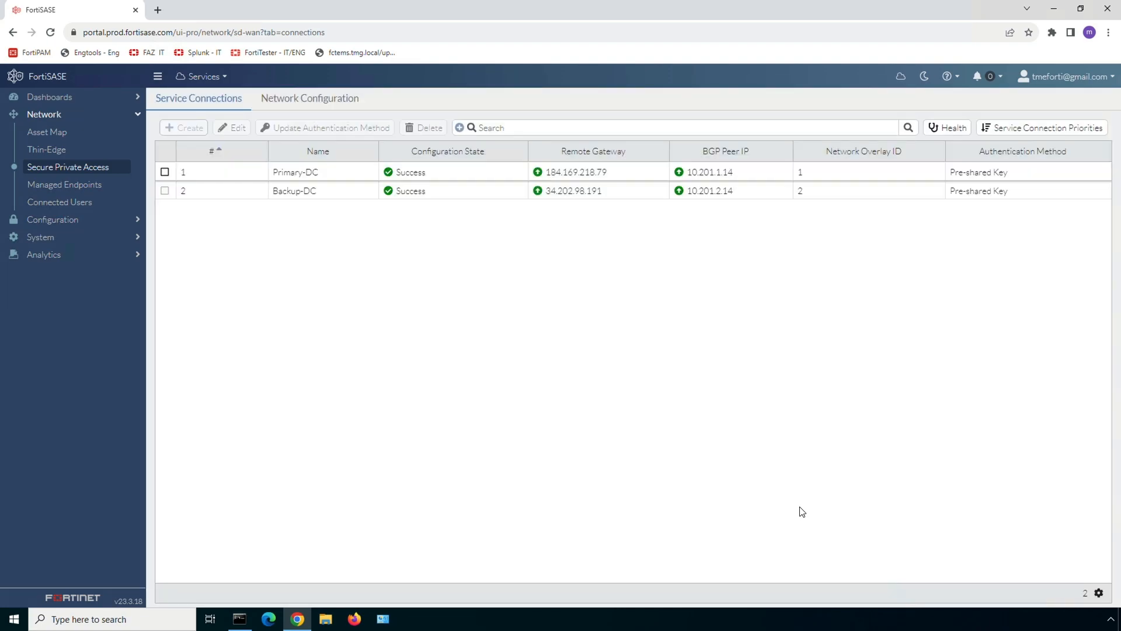
mouse_move(551, 351)
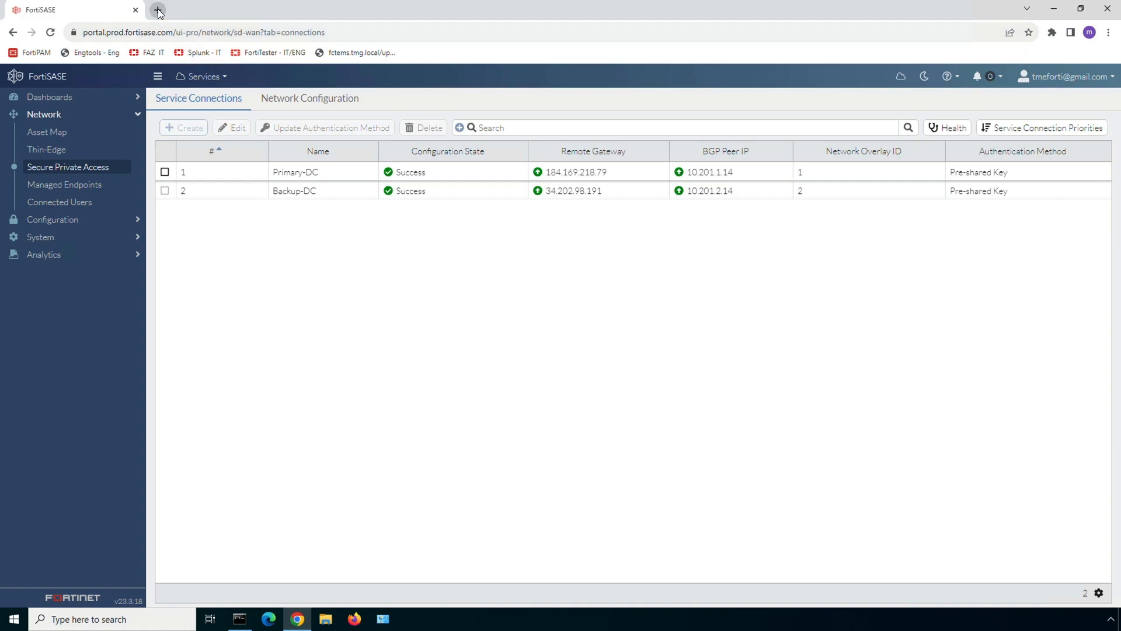
Open a new Chrome tab and load aws-server.tmg.local
left_click(157, 10)
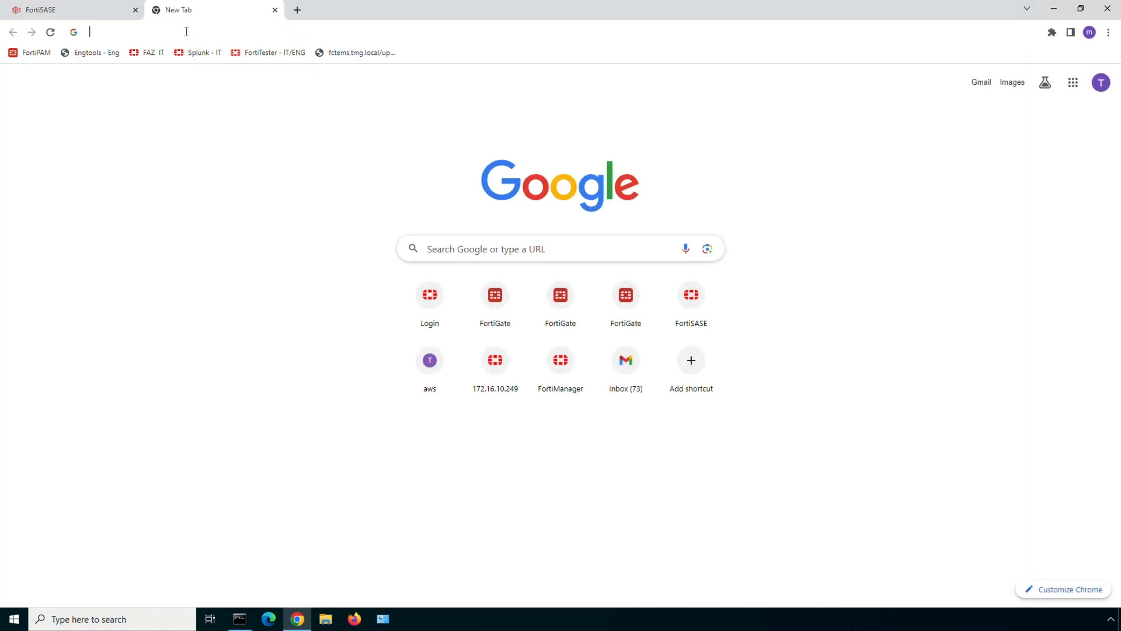
left_click(429, 359)
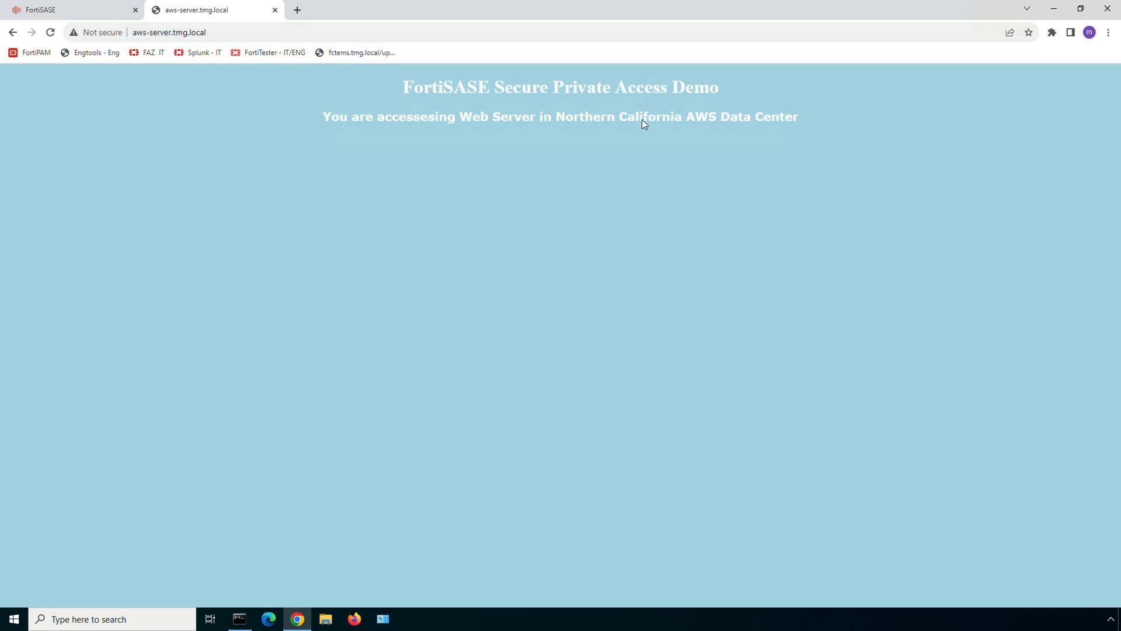
mouse_move(650, 212)
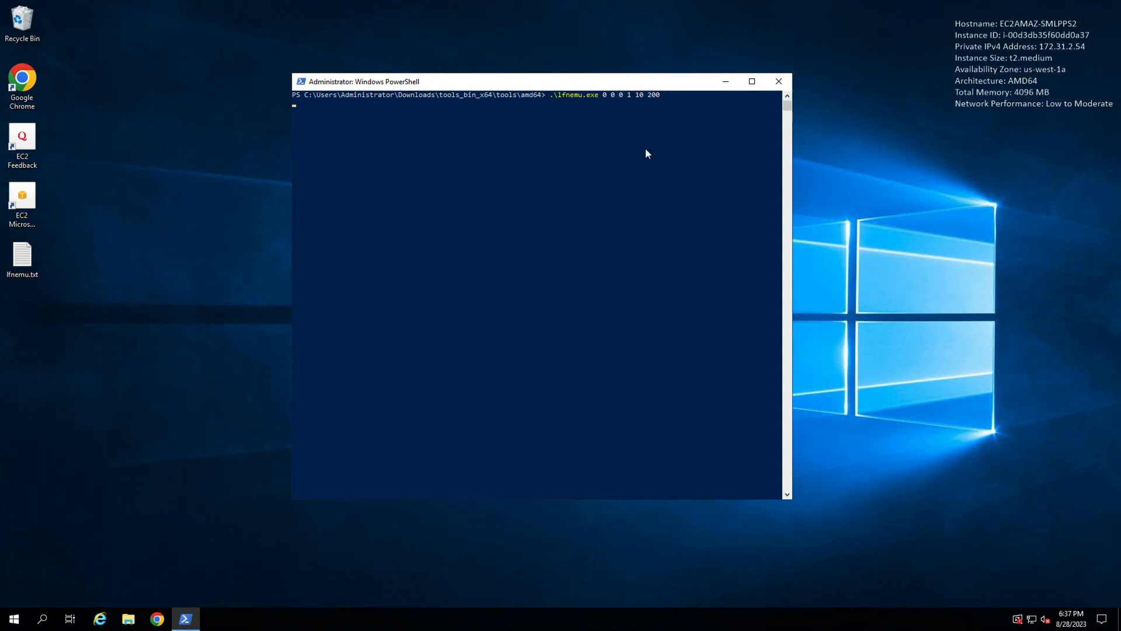
Run .\lfnemu.exe 0 0 0 1 10 200 in PowerShell
key("enter")
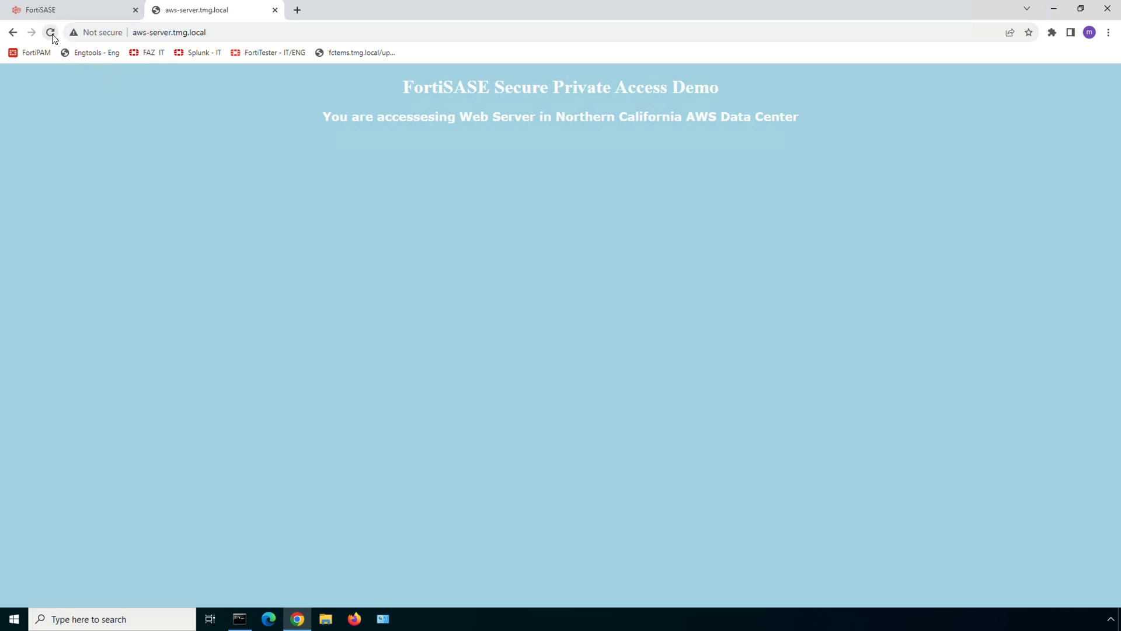
Reload aws-server.tmg.local until it reports North Virginia, then return to FortiSASE
left_click(50, 32)
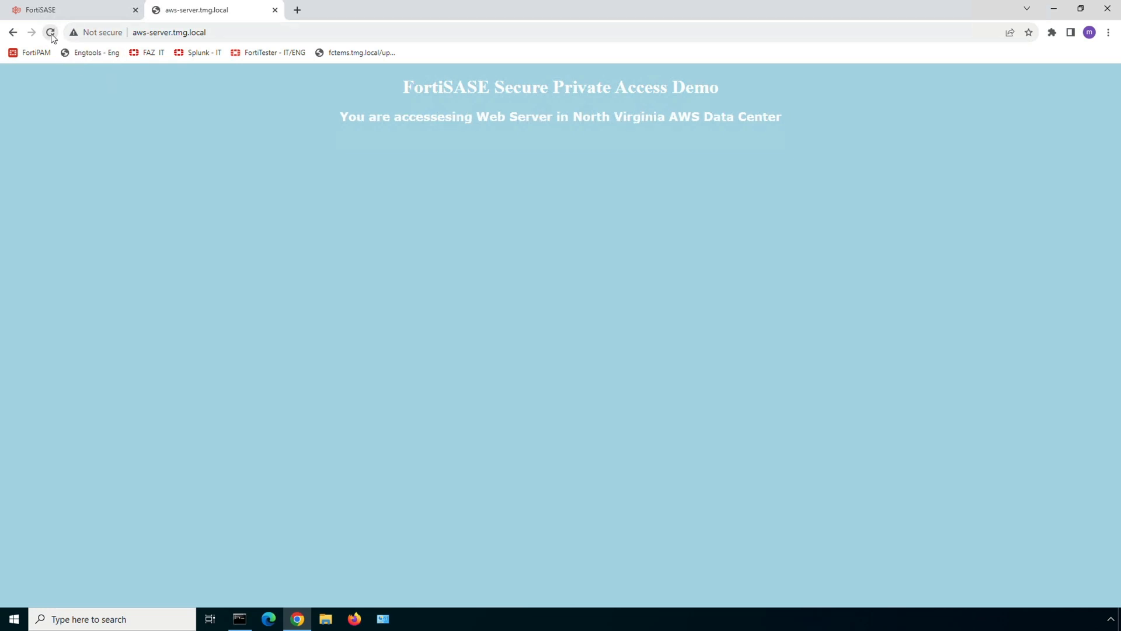
left_click(50, 33)
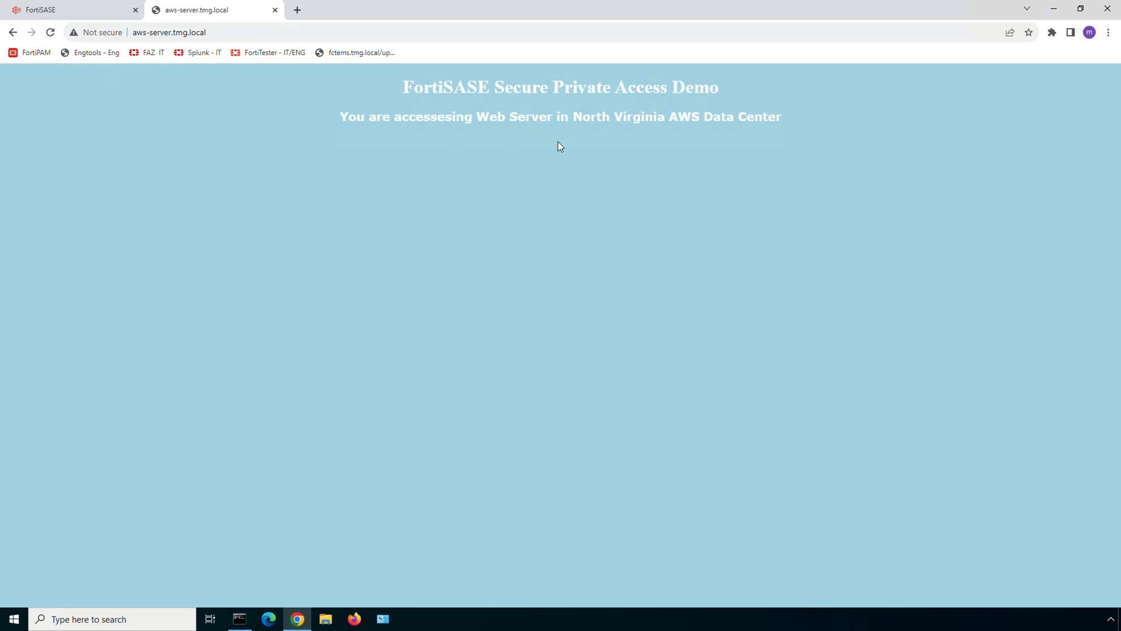
mouse_move(465, 106)
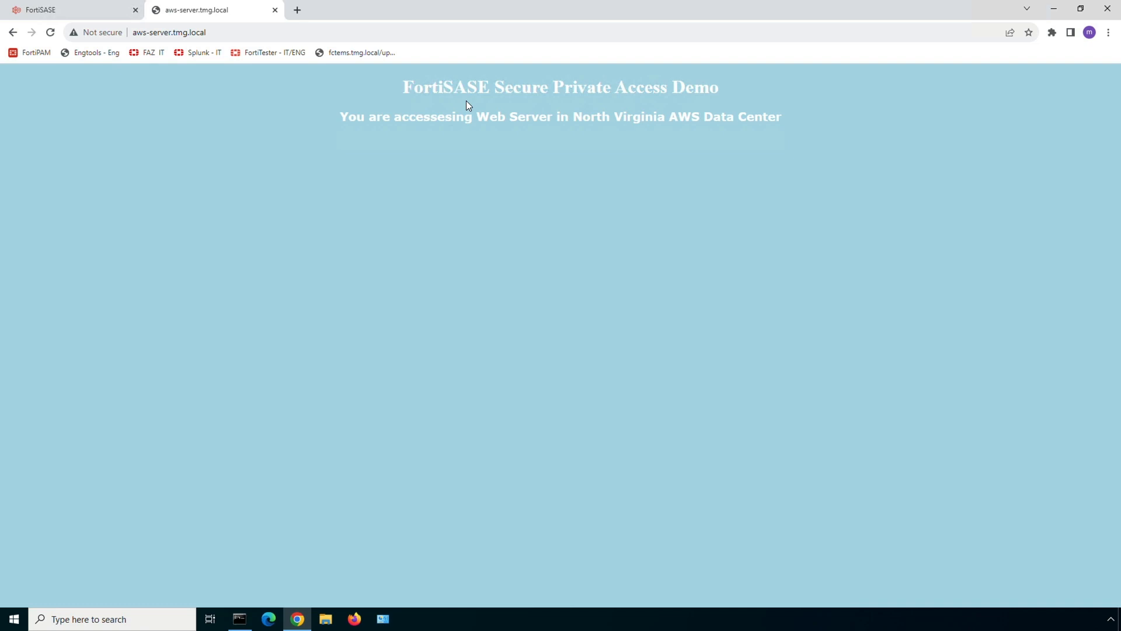
left_click(41, 9)
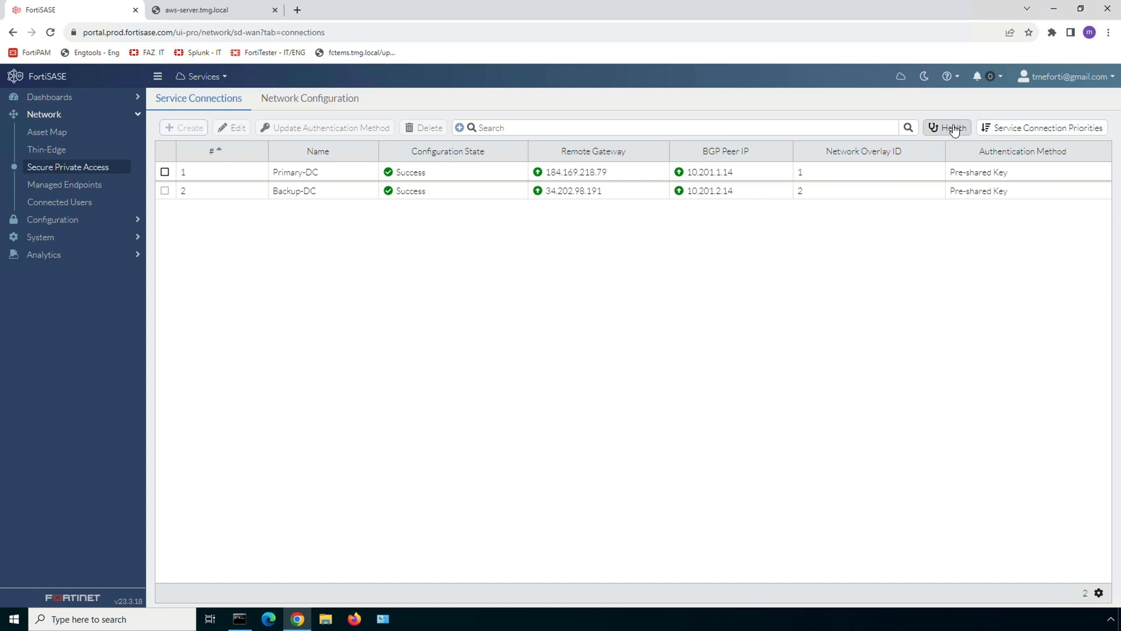
left_click(952, 128)
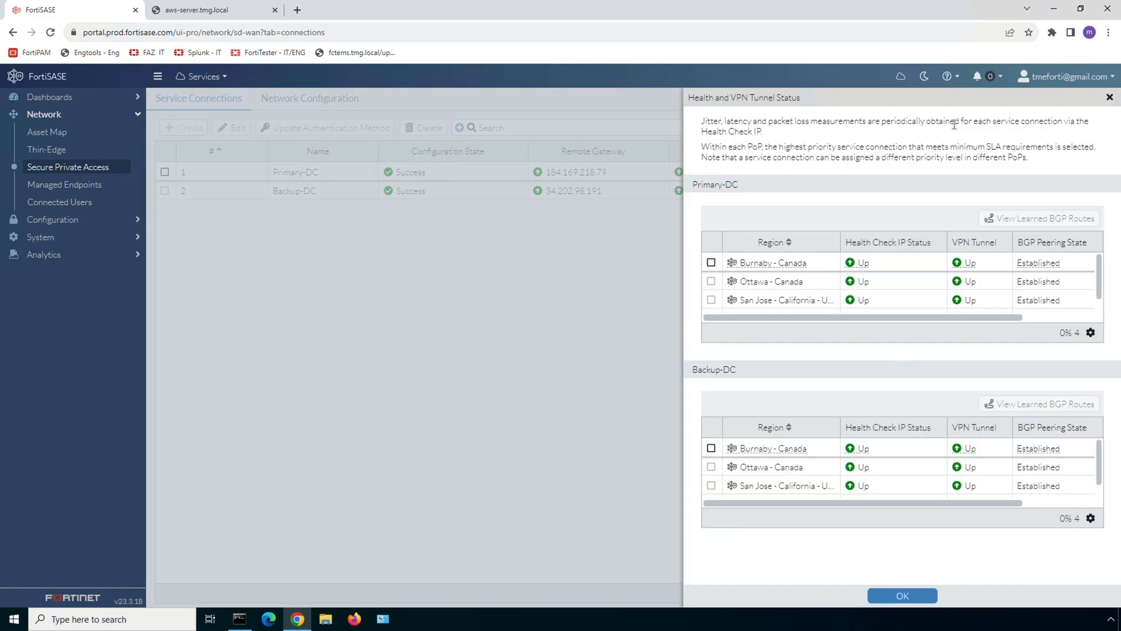
mouse_move(851, 300)
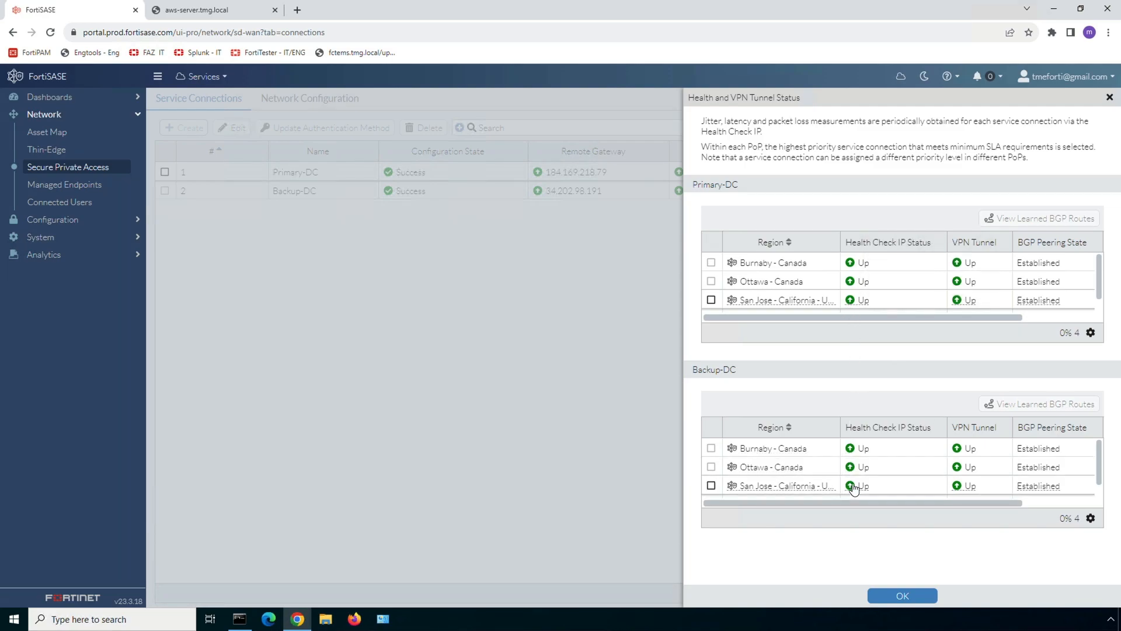
mouse_move(854, 485)
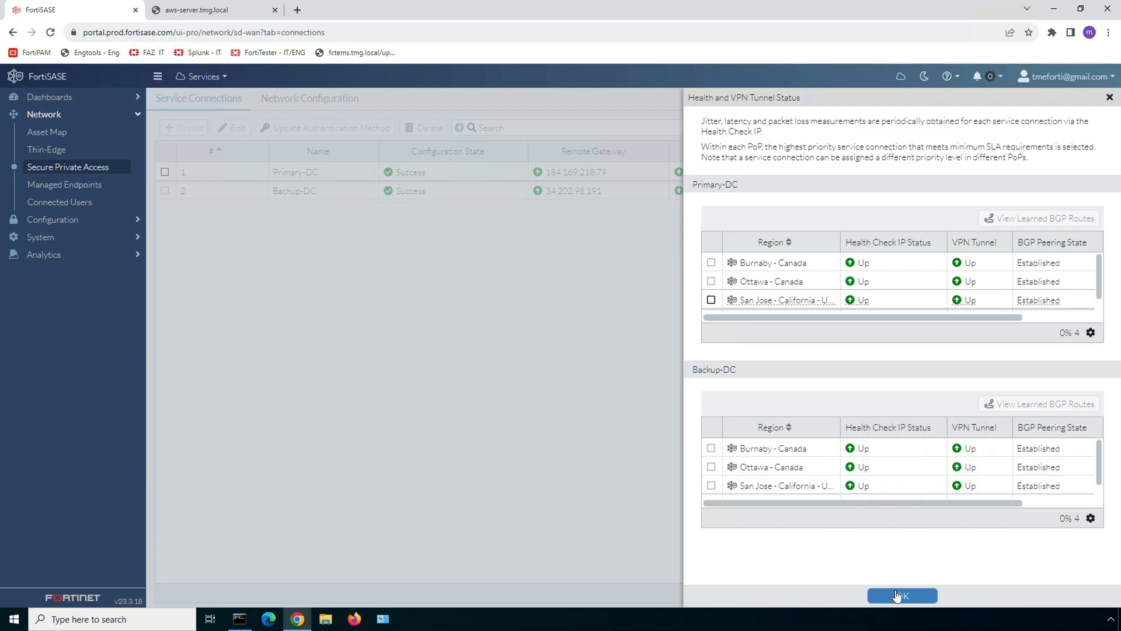
left_click(902, 596)
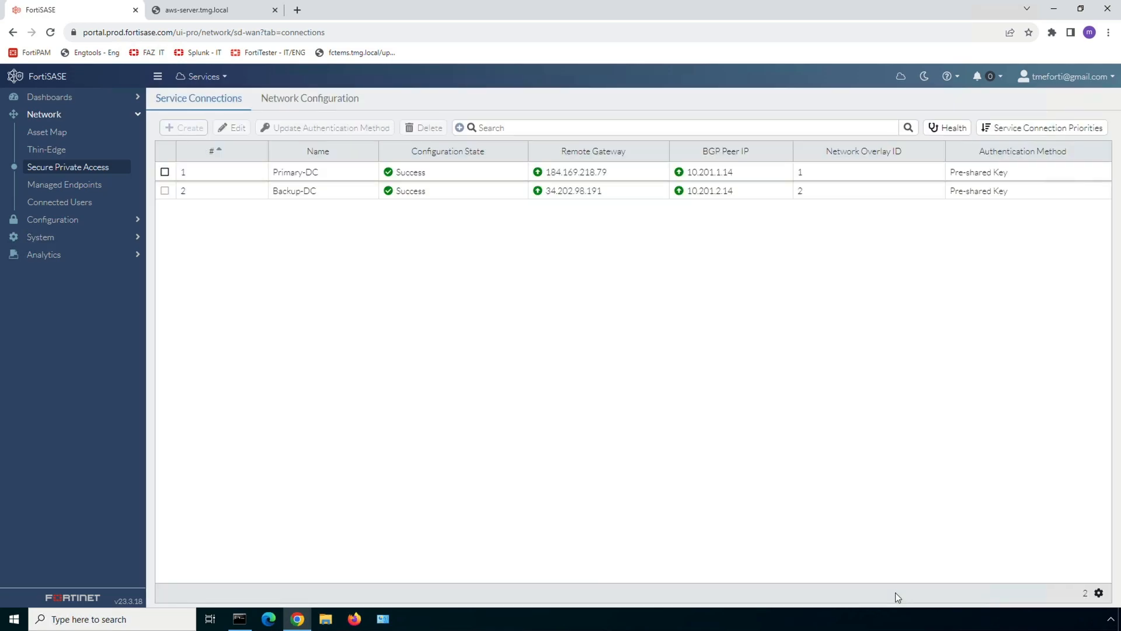